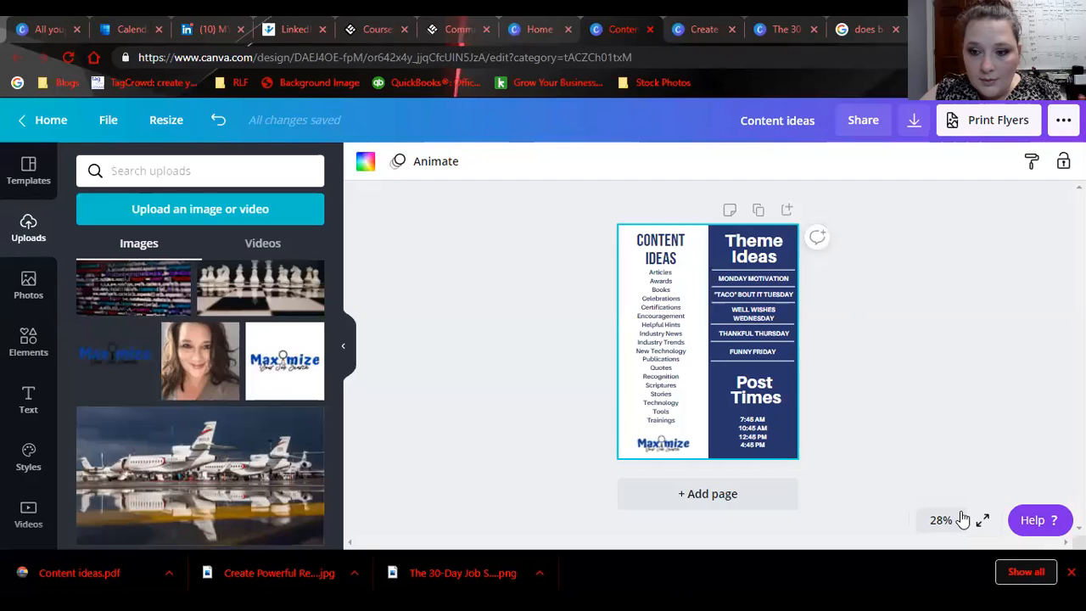
# - Present the Content Ideas flyer full-screen from the expand control beside the zoom percentage
pyautogui.click(983, 519)
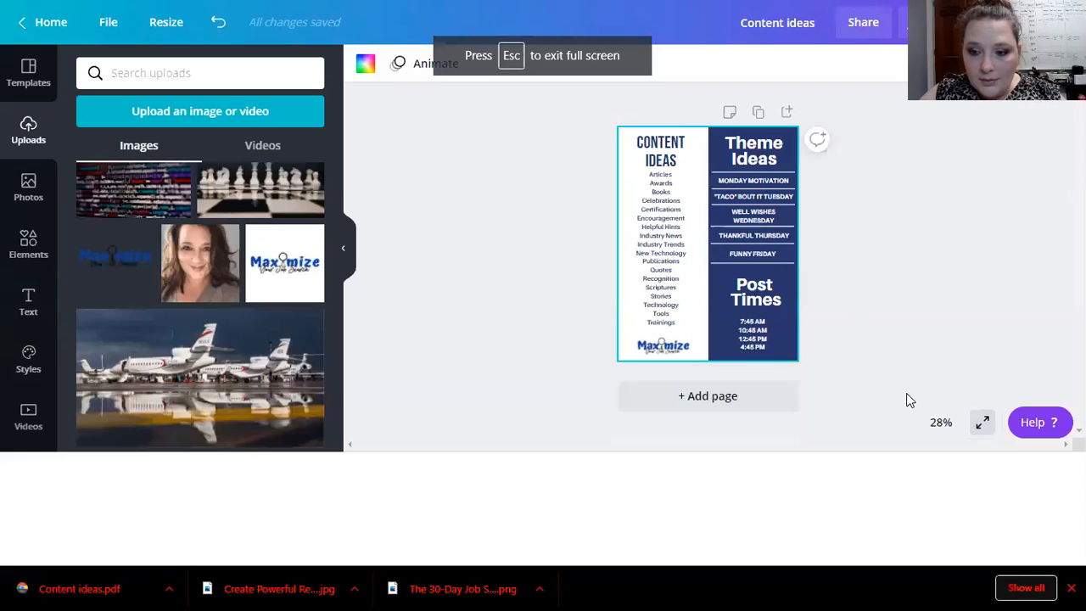
pyautogui.click(982, 421)
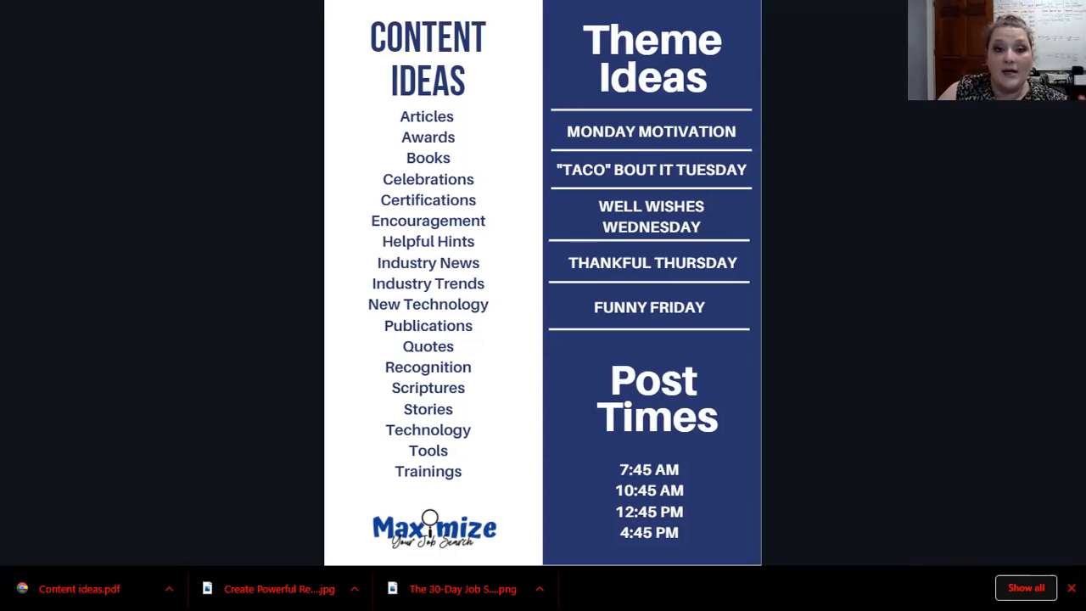
pyautogui.moveTo(978, 272)
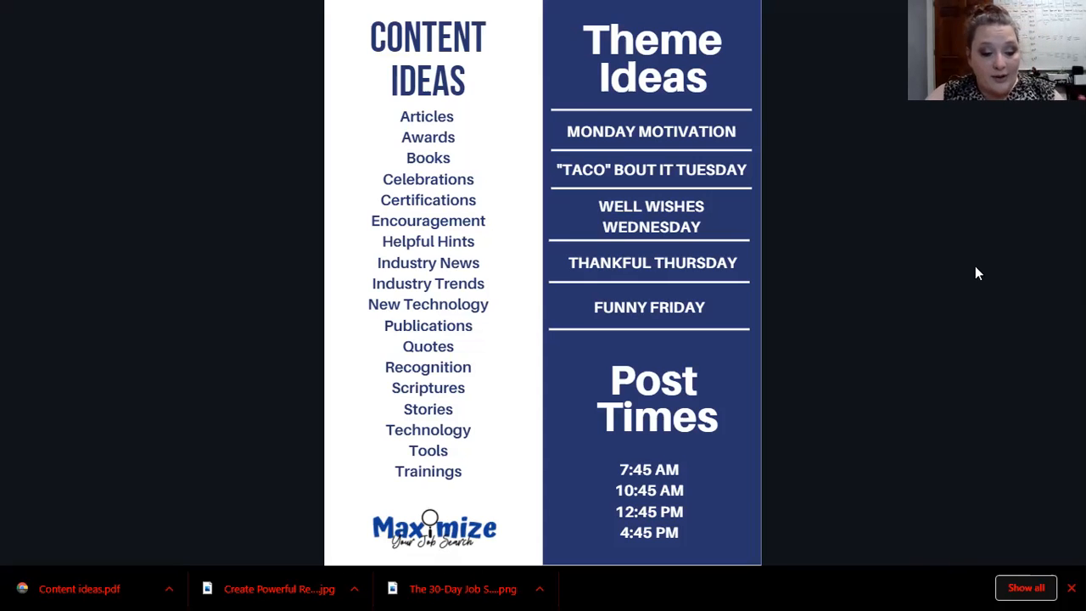